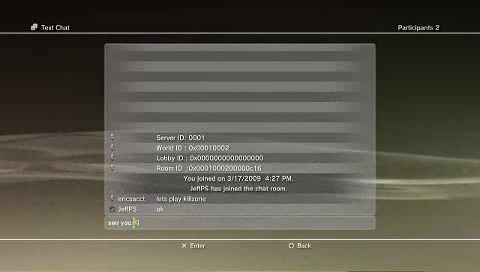
text(in game)
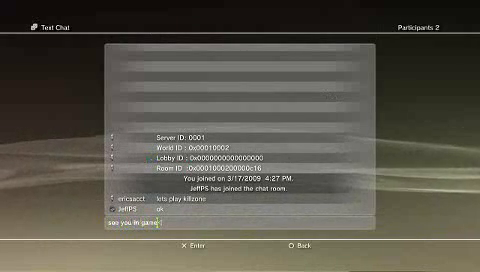